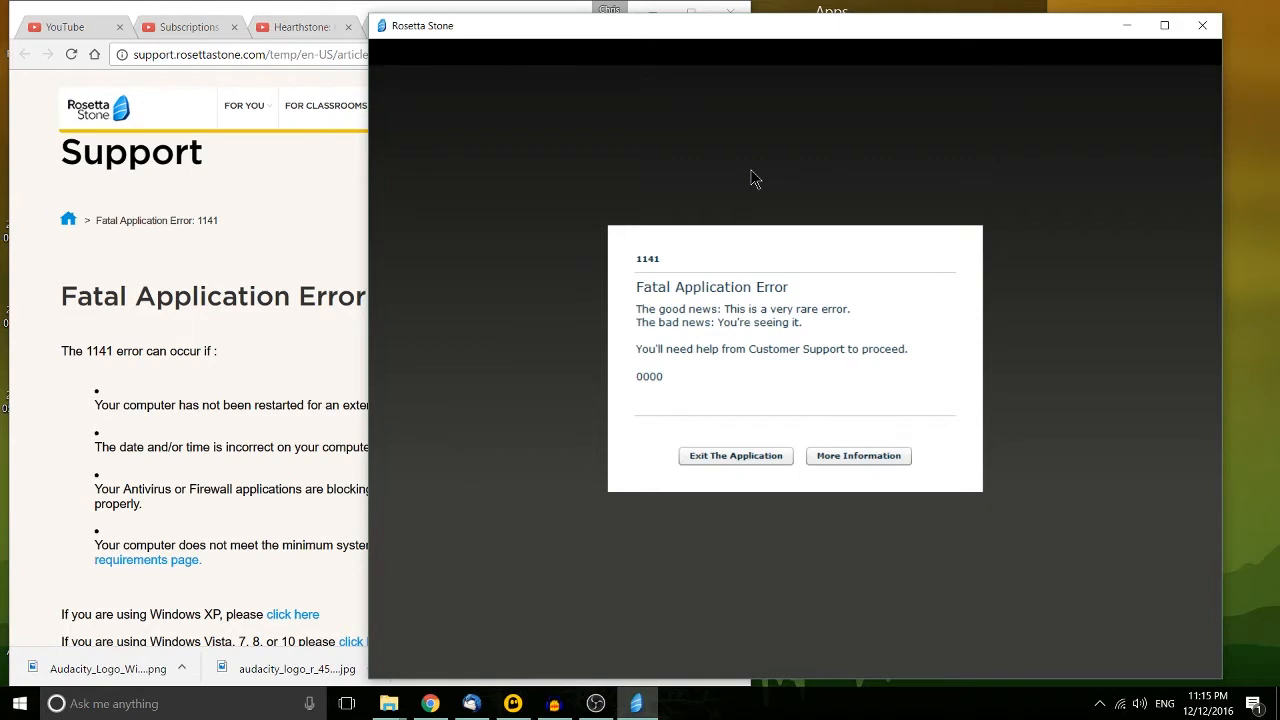
{"action": "mouse_move", "coordinate": [764, 256]}
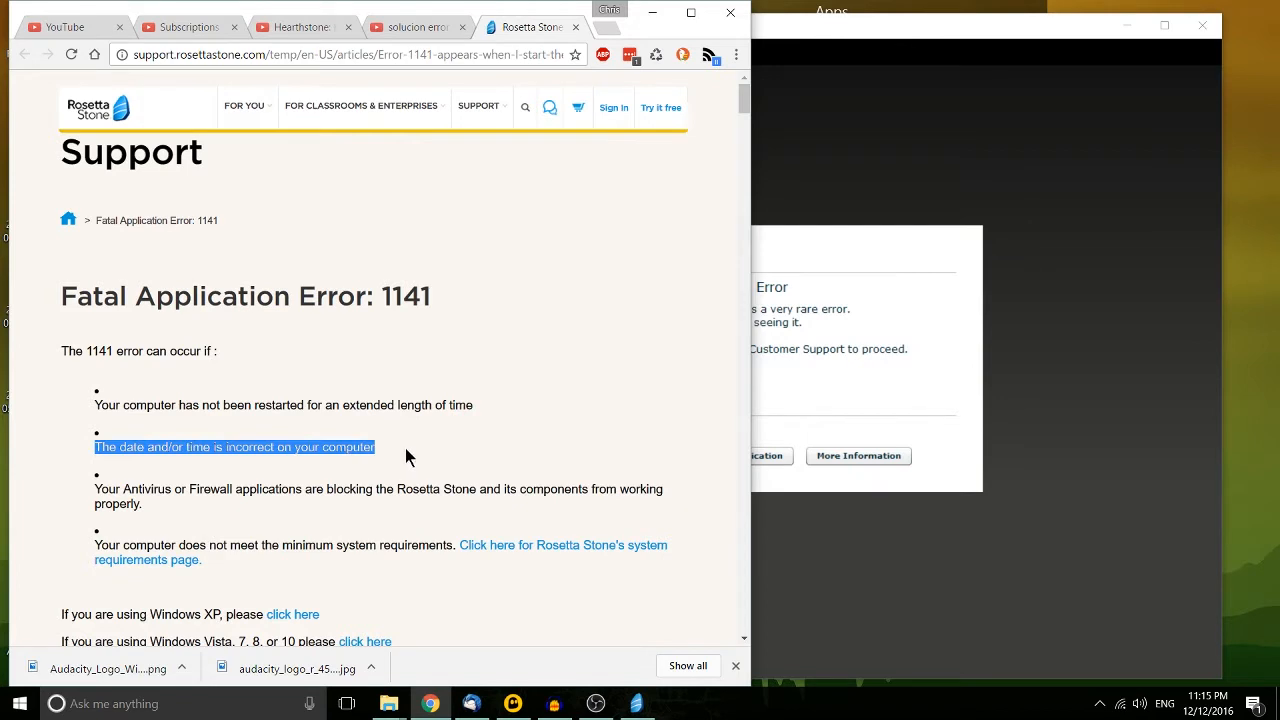
{"action": "mouse_move", "coordinate": [82, 468]}
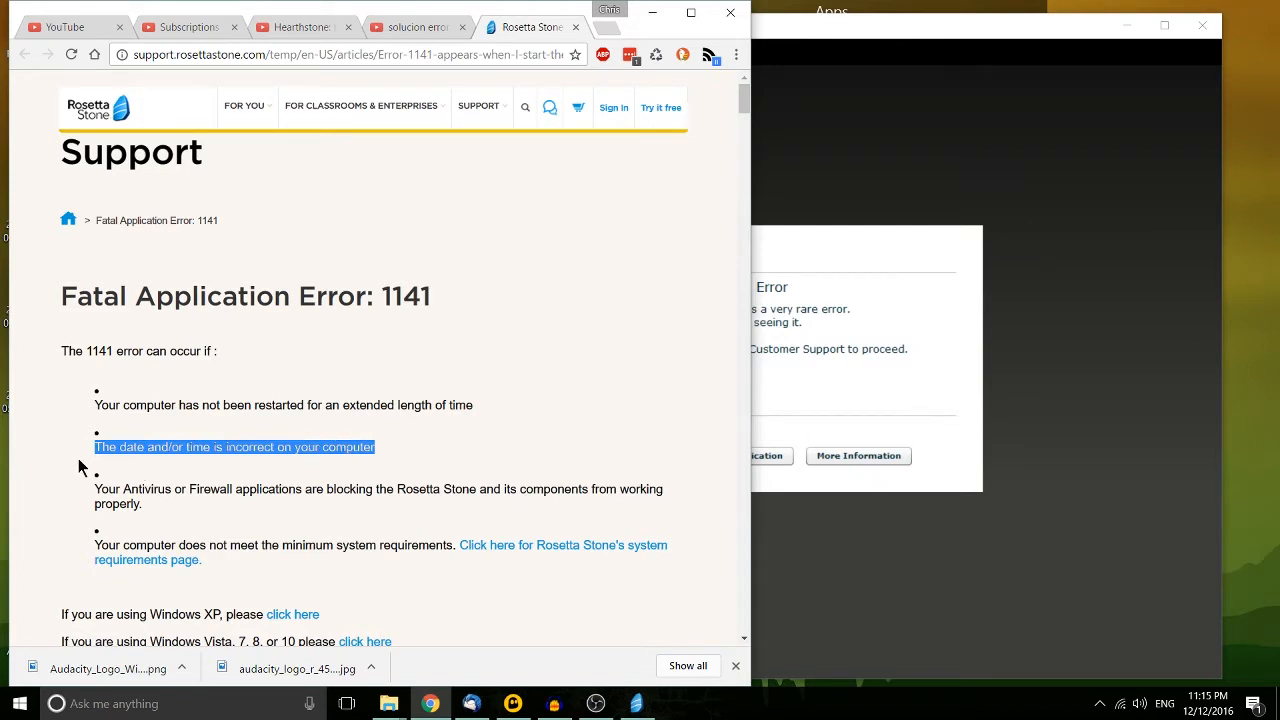
{"action": "mouse_move", "coordinate": [792, 352]}
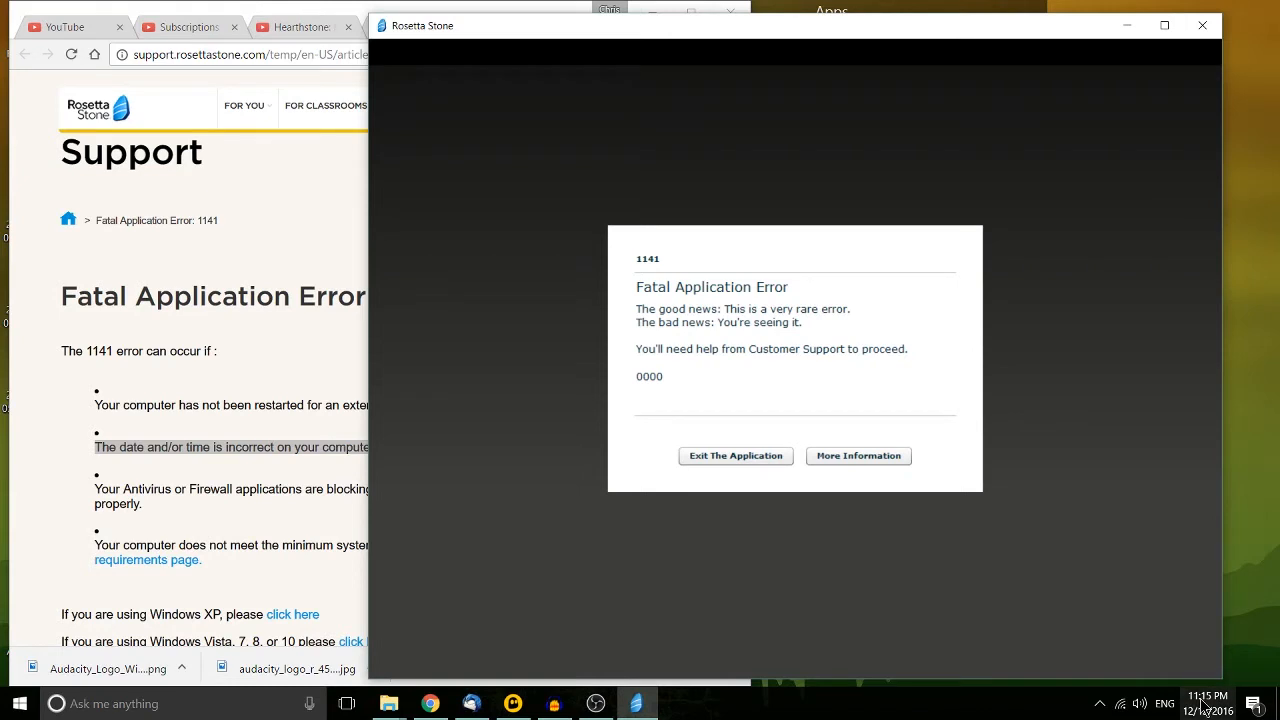
- Bring up the taskbar context menu offering Adjust date/time
{"action": "right_click", "coordinate": [1230, 704]}
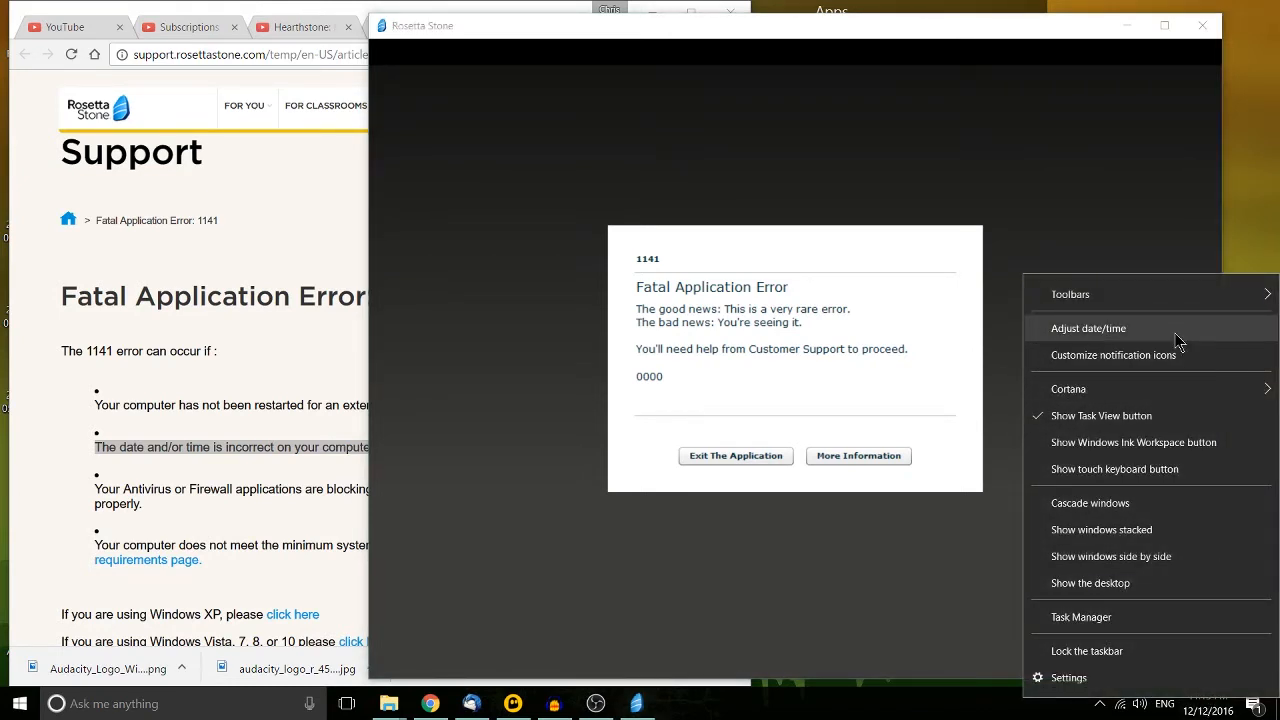
{"action": "mouse_move", "coordinate": [1162, 332]}
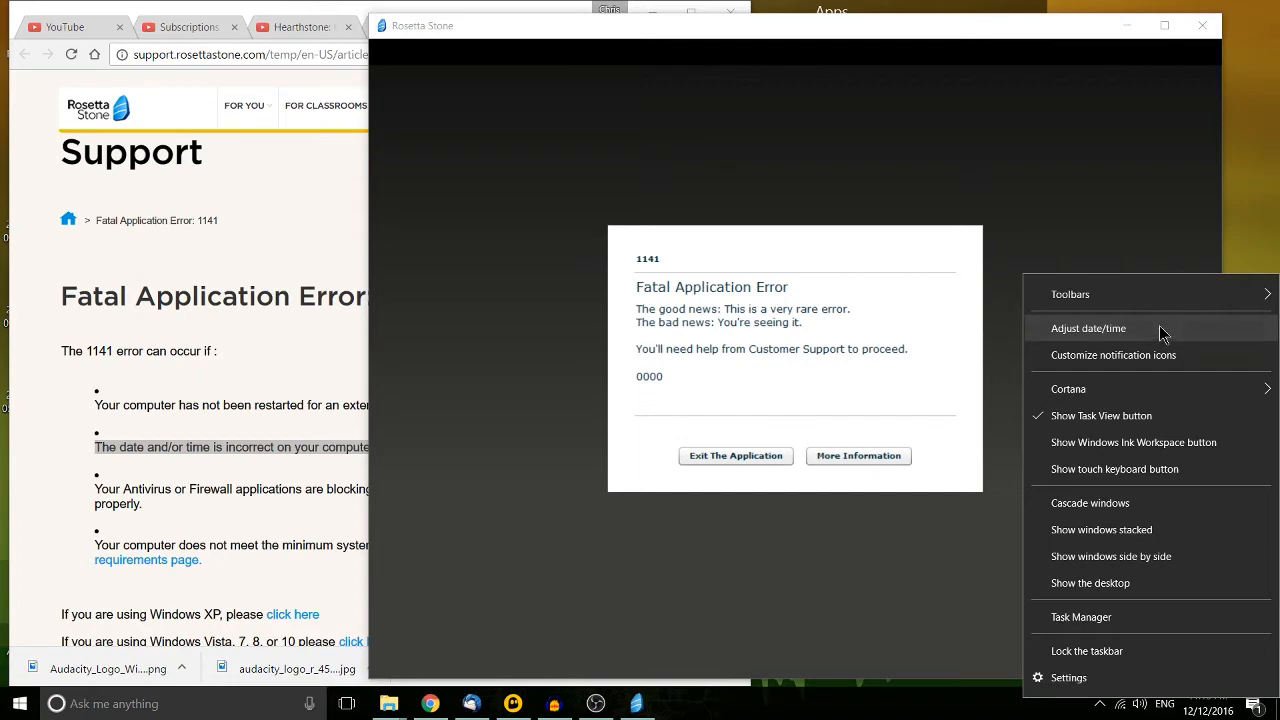
- Turn off automatic time zone and choose (UTC+07:00) Bangkok, Hanoi, Jakarta
{"action": "left_click", "coordinate": [1088, 328]}
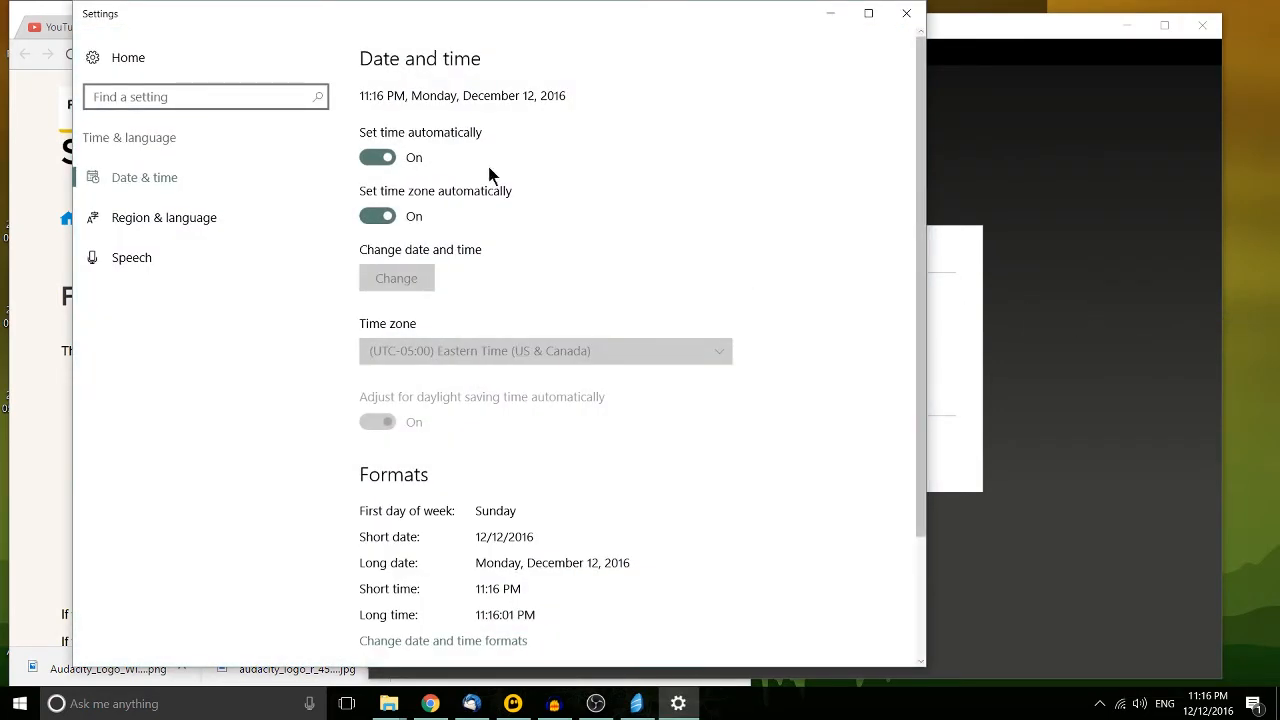
{"action": "left_click", "coordinate": [376, 216]}
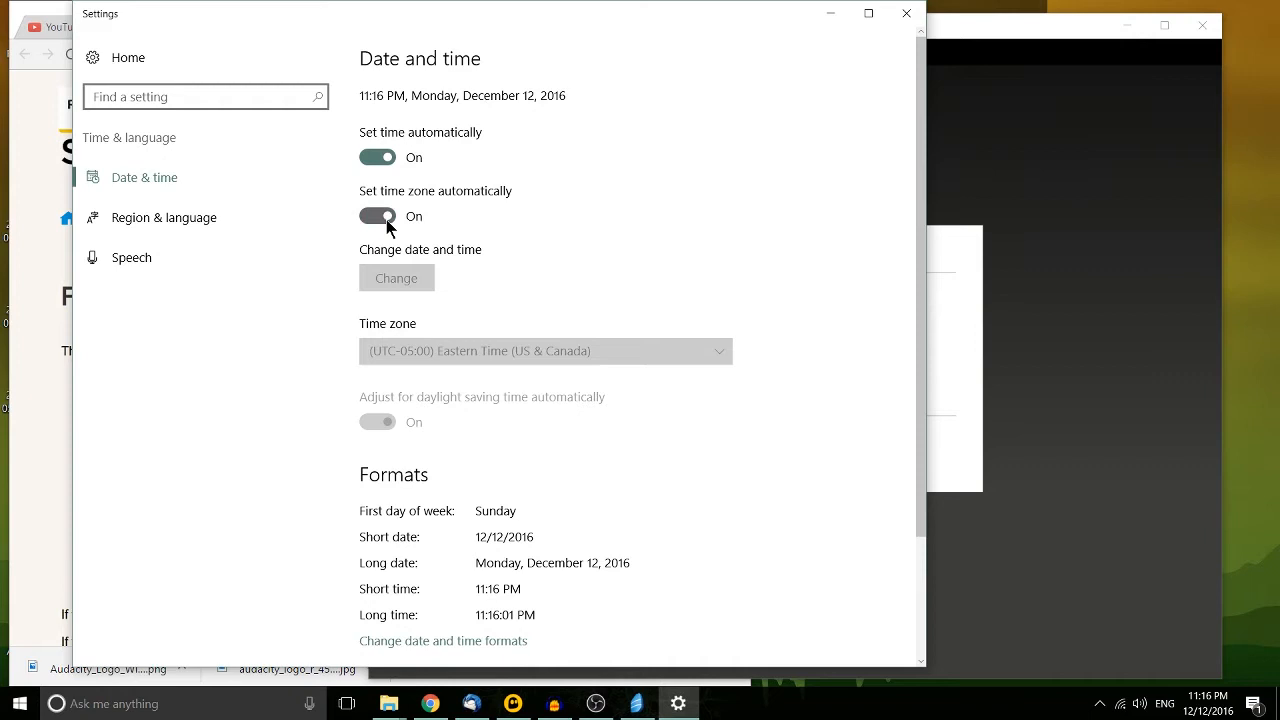
{"action": "left_click", "coordinate": [376, 216]}
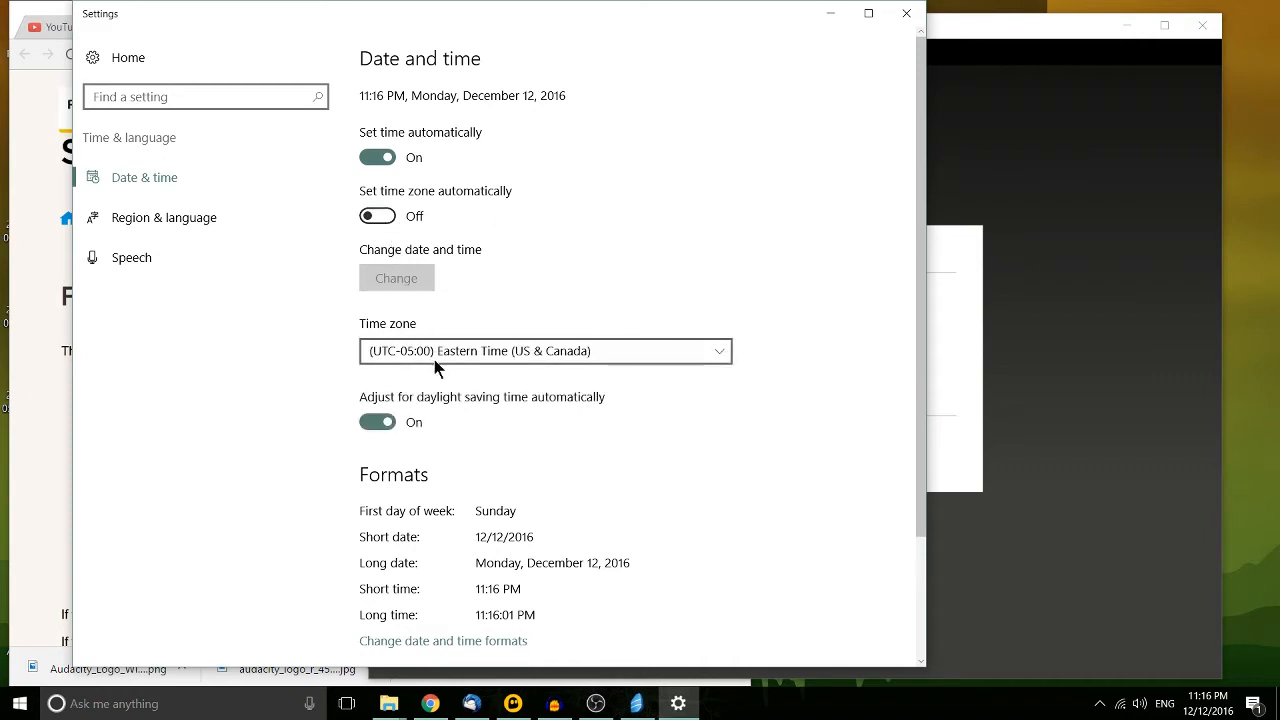
{"action": "left_click", "coordinate": [544, 352]}
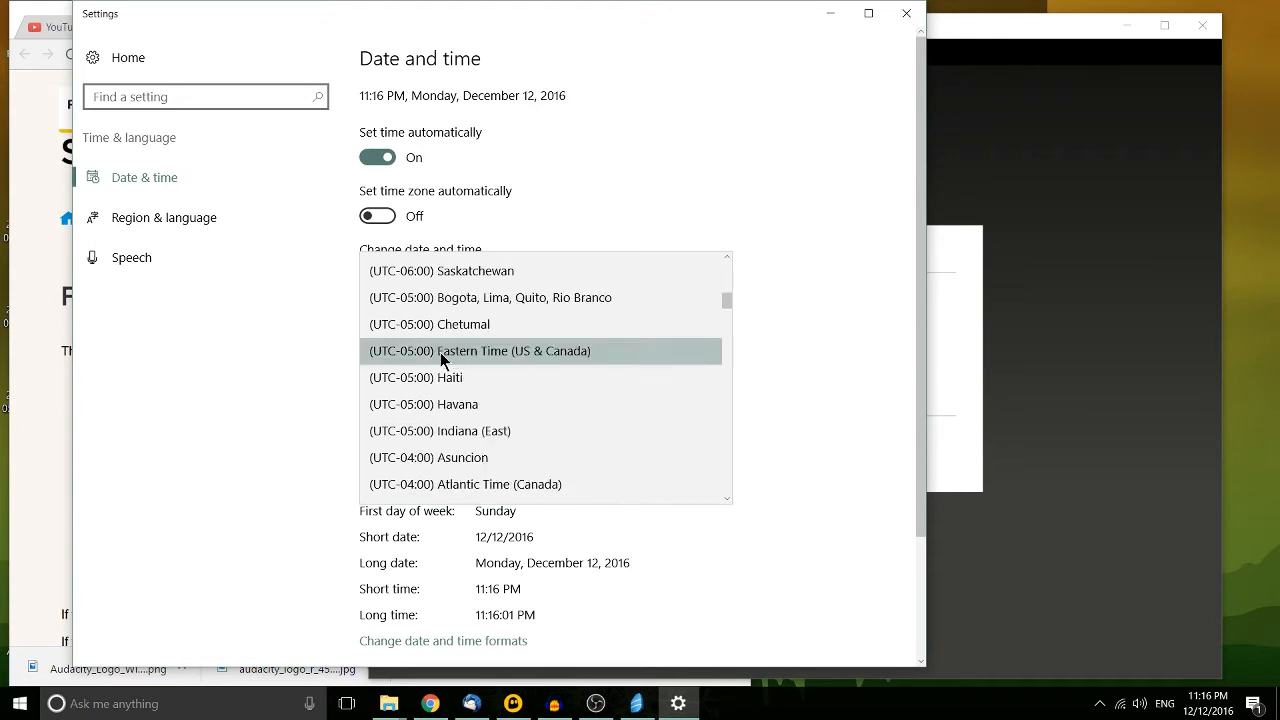
{"action": "scroll", "scroll_direction": "down", "scroll_amount": 3}
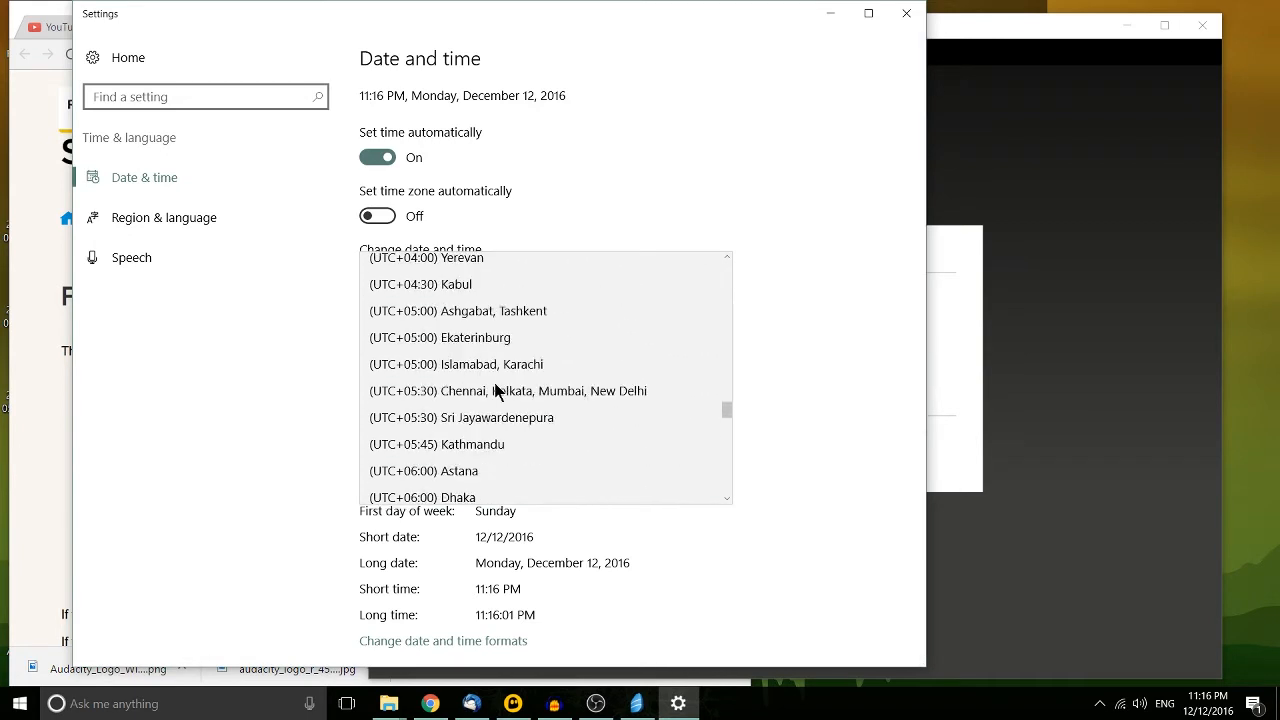
{"action": "scroll", "scroll_direction": "down", "scroll_amount": 3}
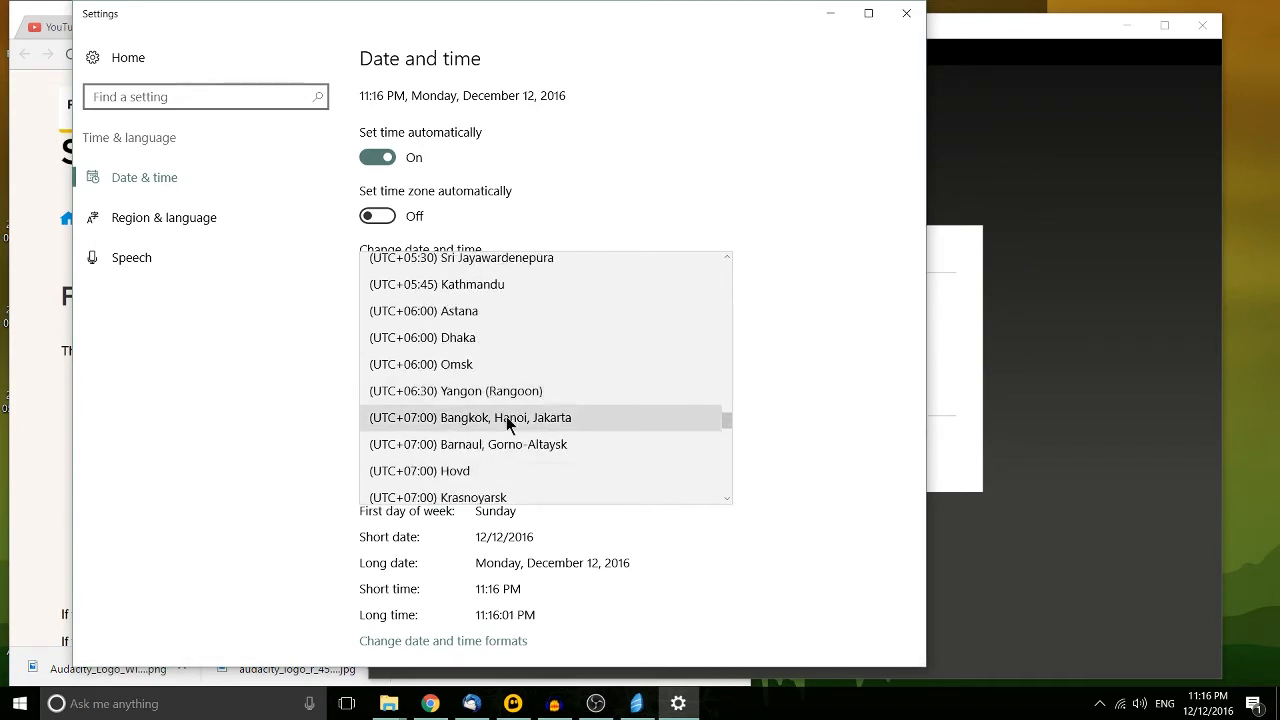
{"action": "left_click", "coordinate": [468, 418]}
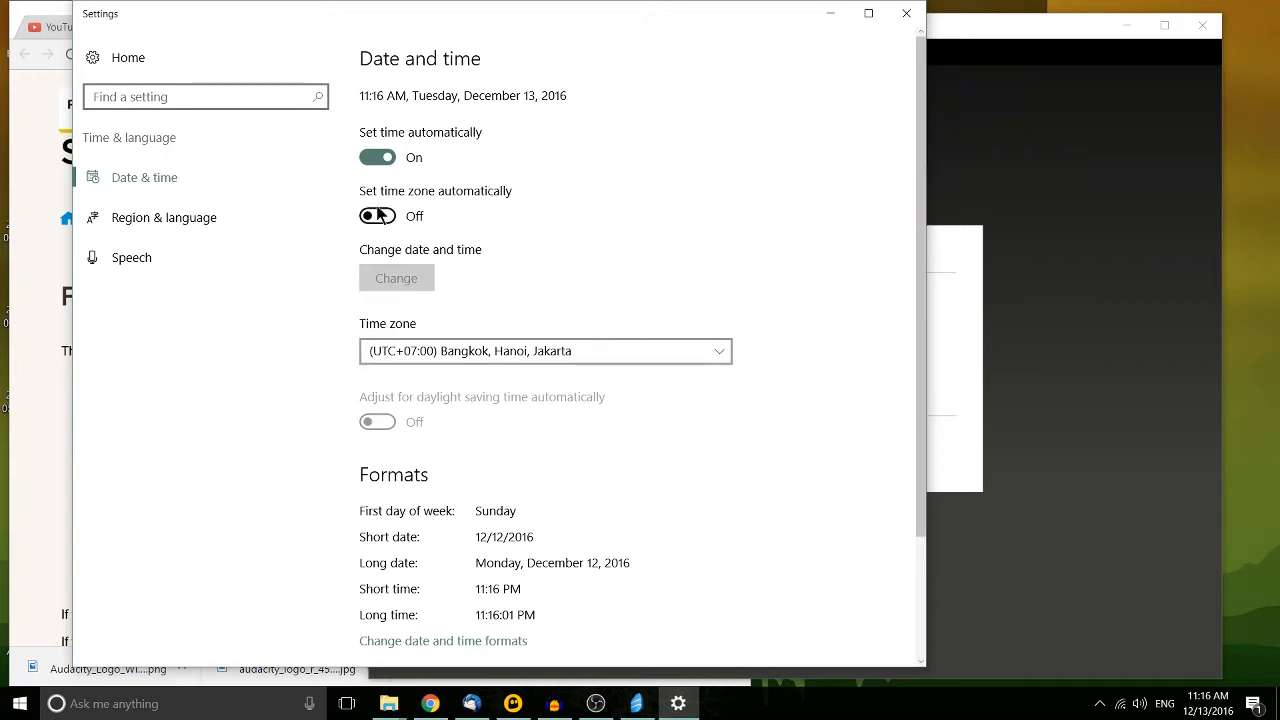
- Re-enable automatic time zone and close Windows Settings
{"action": "left_click", "coordinate": [376, 216]}
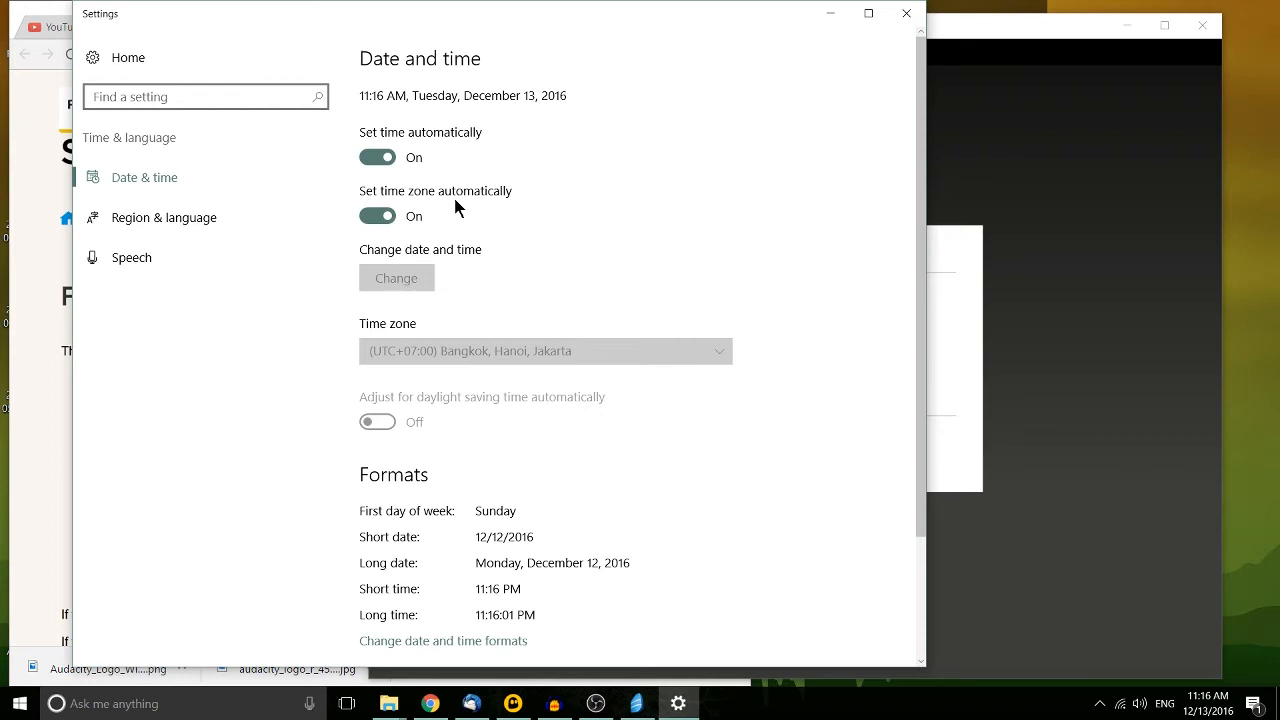
{"action": "mouse_move", "coordinate": [440, 188]}
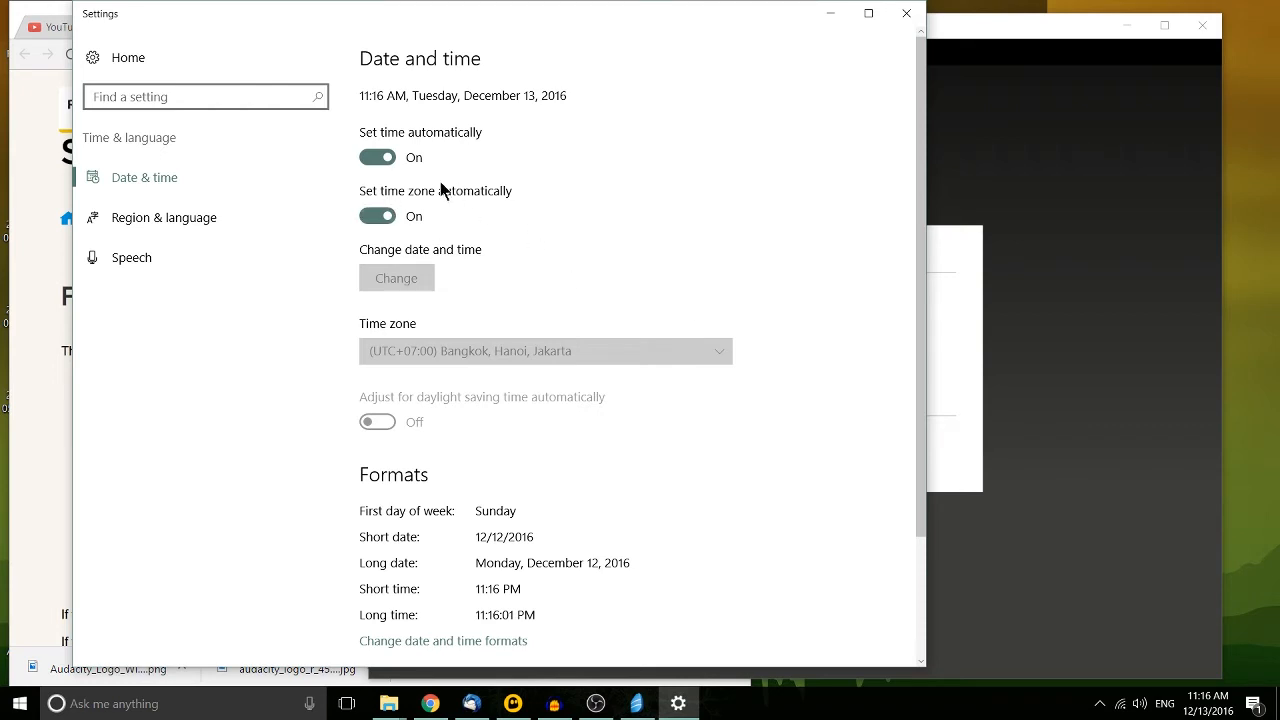
{"action": "mouse_move", "coordinate": [700, 322]}
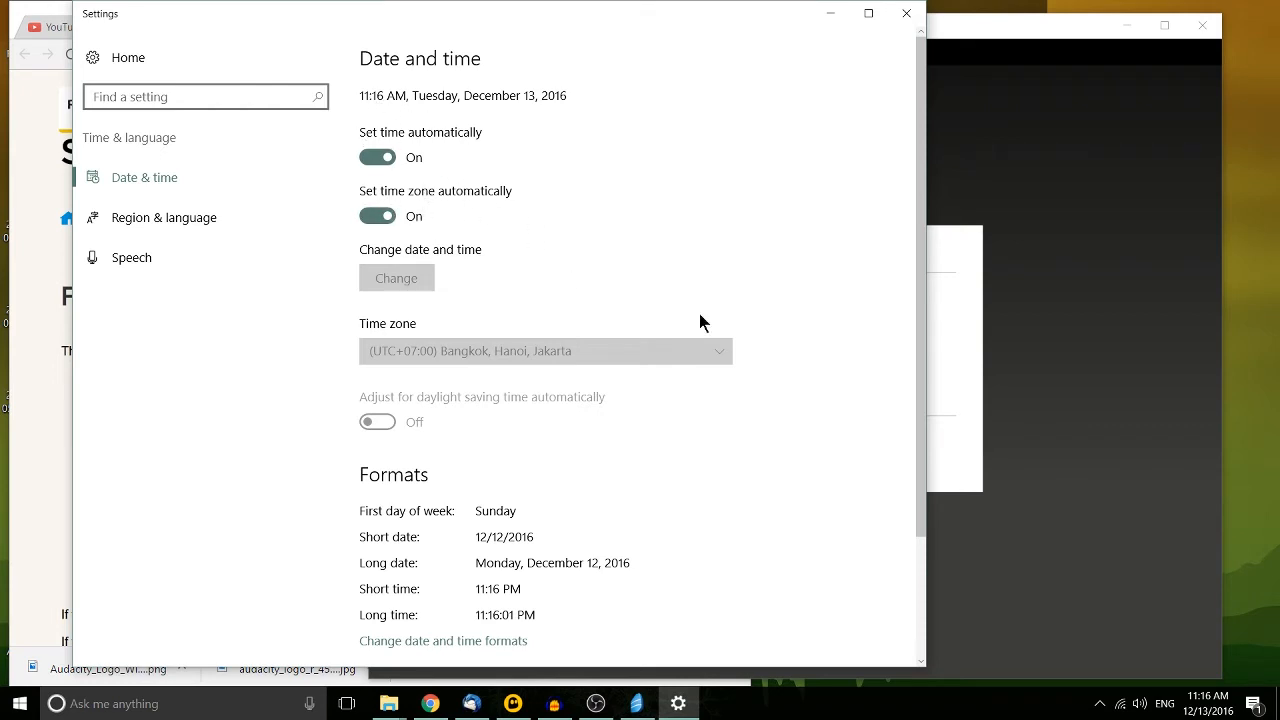
{"action": "mouse_move", "coordinate": [906, 14]}
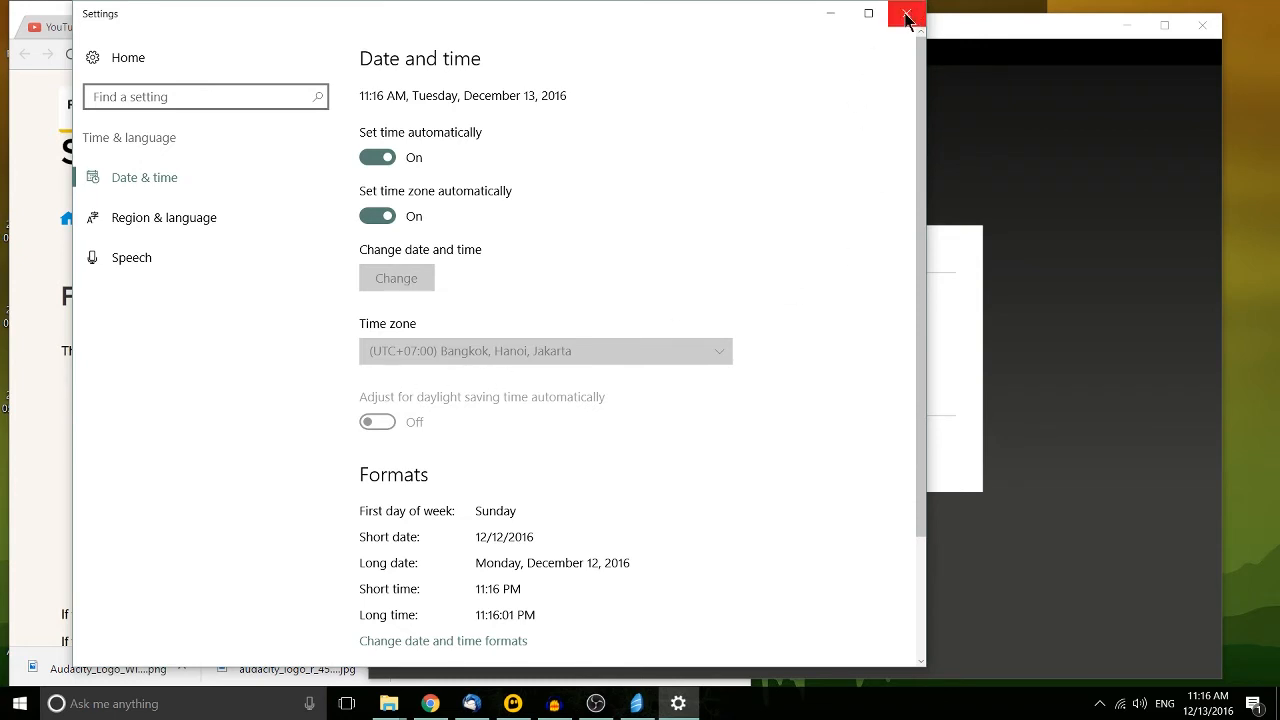
{"action": "left_click", "coordinate": [906, 16]}
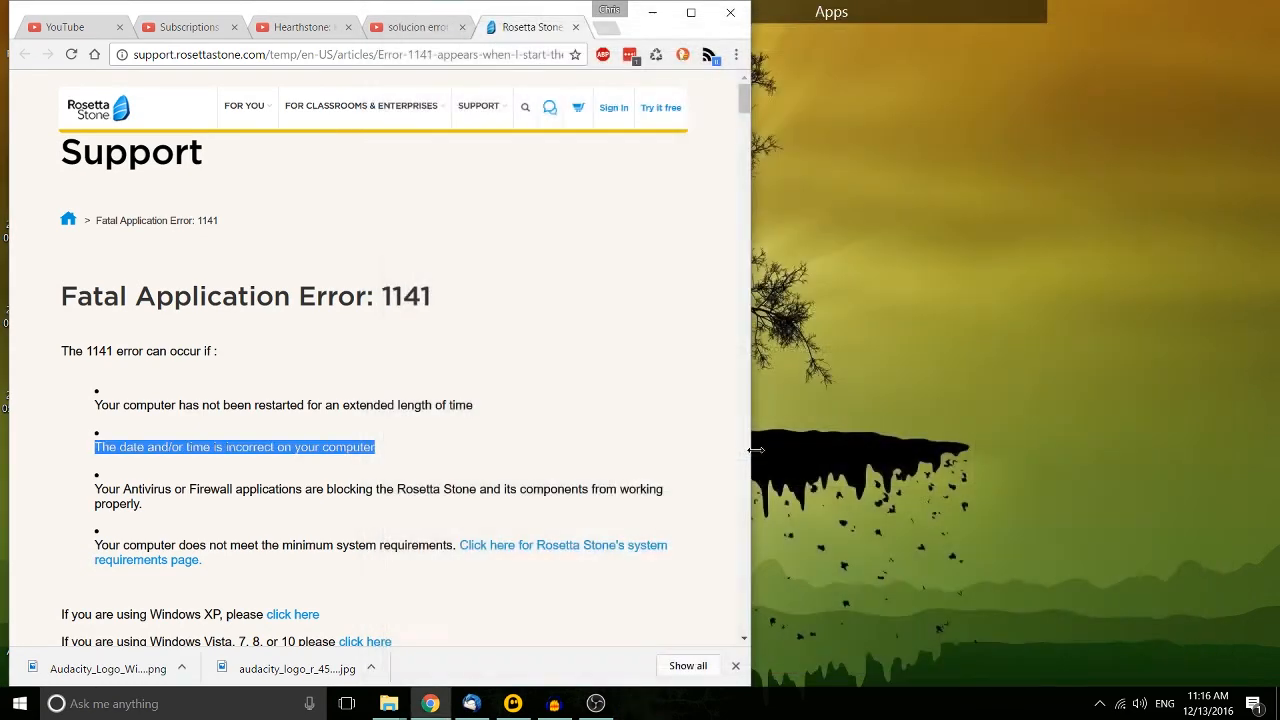
{"action": "mouse_move", "coordinate": [662, 22]}
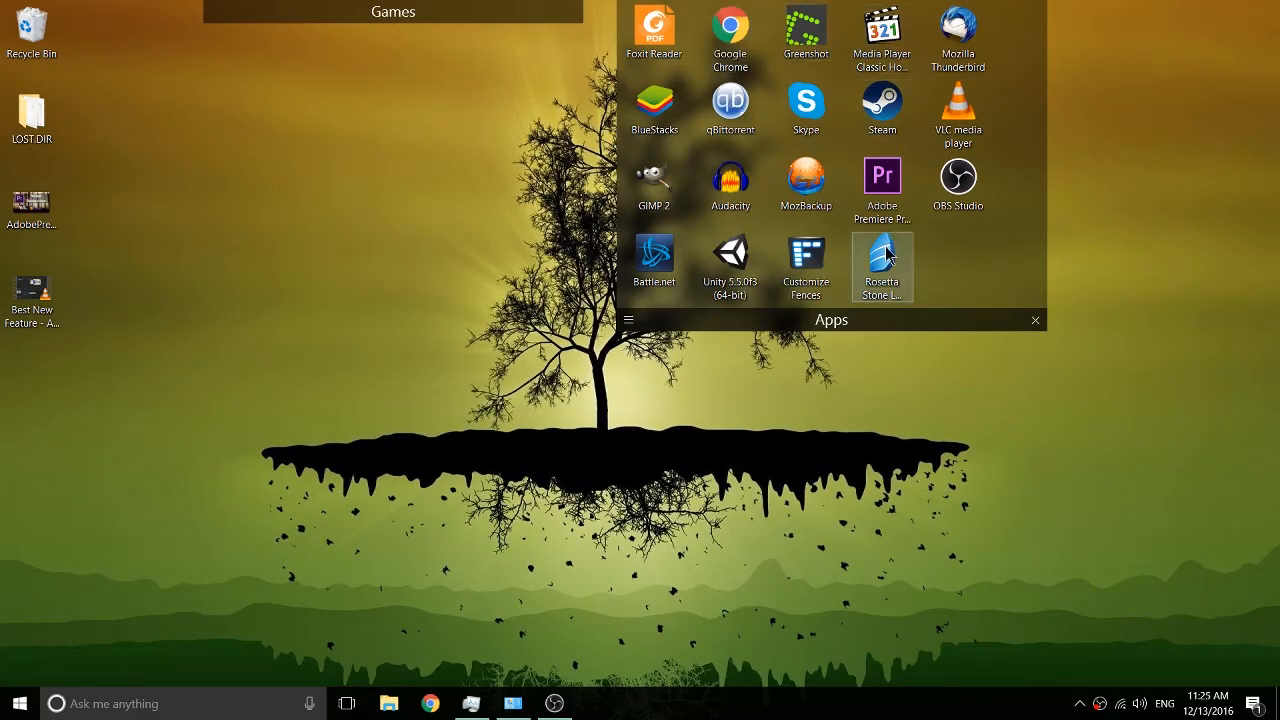
- Relaunch Rosetta Stone so it reaches the Create a New Learner form
{"action": "left_click", "coordinate": [1036, 320]}
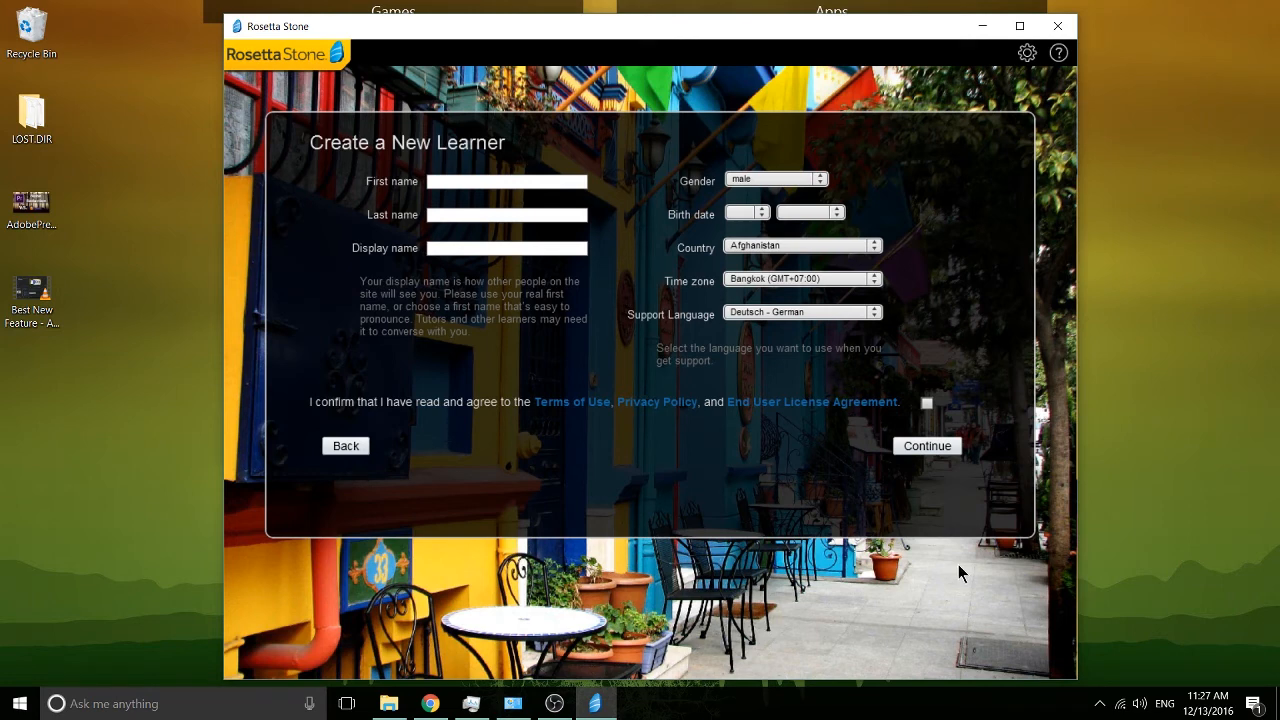
{"action": "mouse_move", "coordinate": [952, 564]}
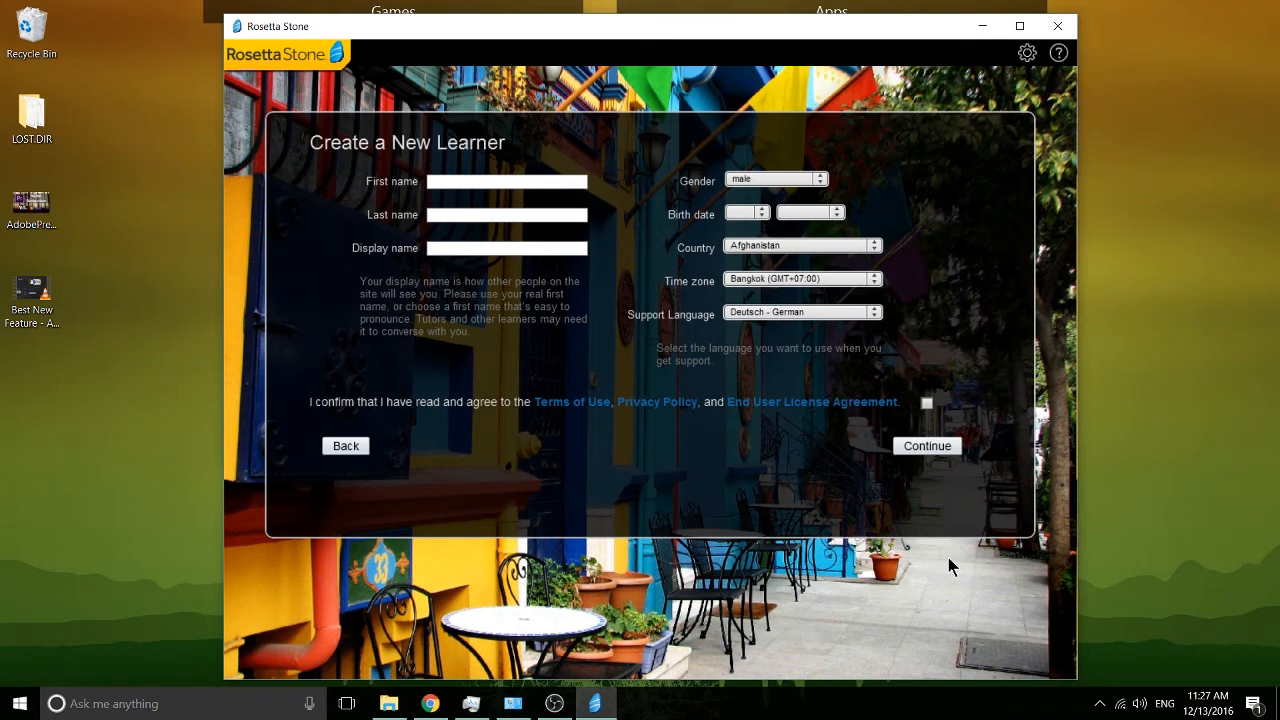
{"action": "mouse_move", "coordinate": [1124, 652]}
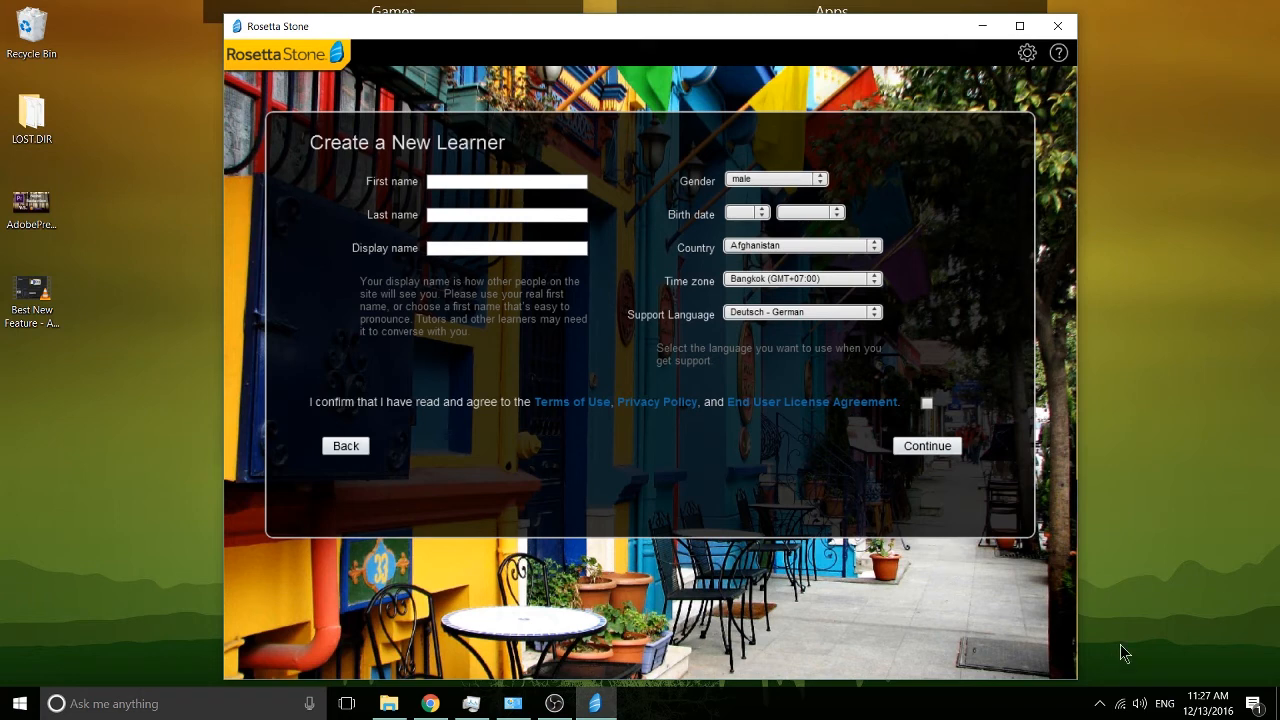
{"action": "mouse_move", "coordinate": [1202, 688]}
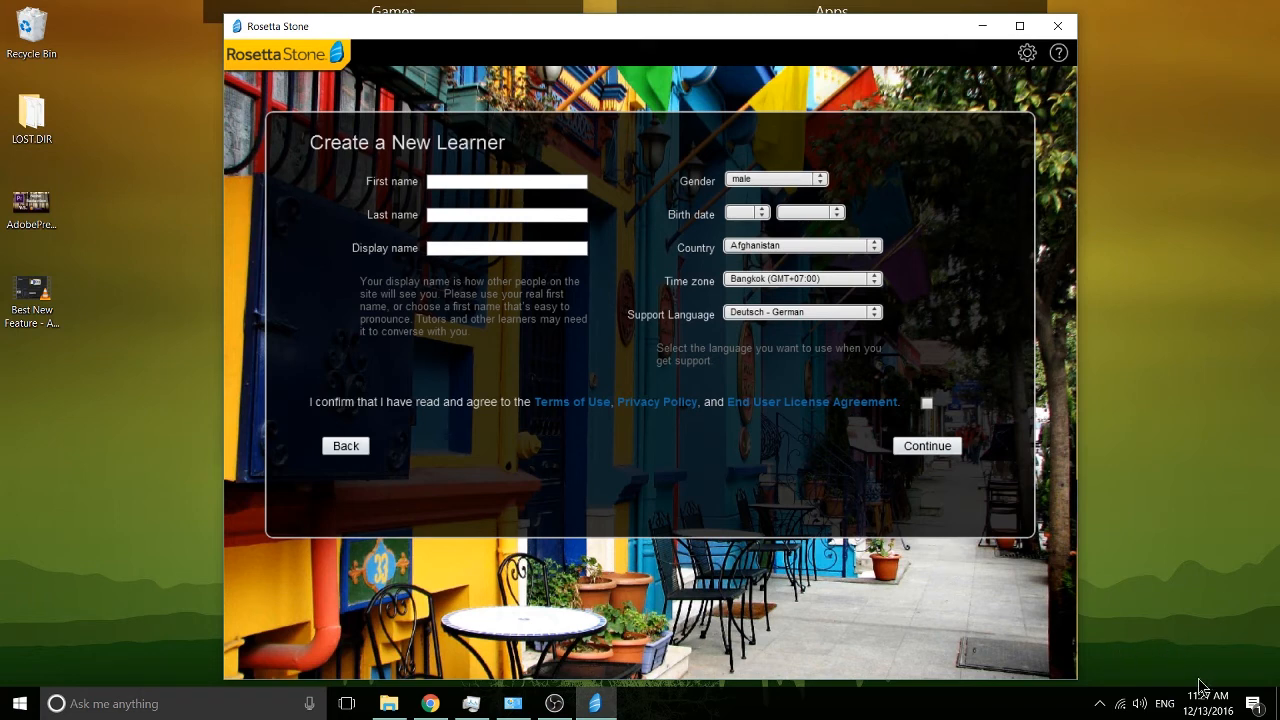
{"action": "mouse_move", "coordinate": [1188, 684]}
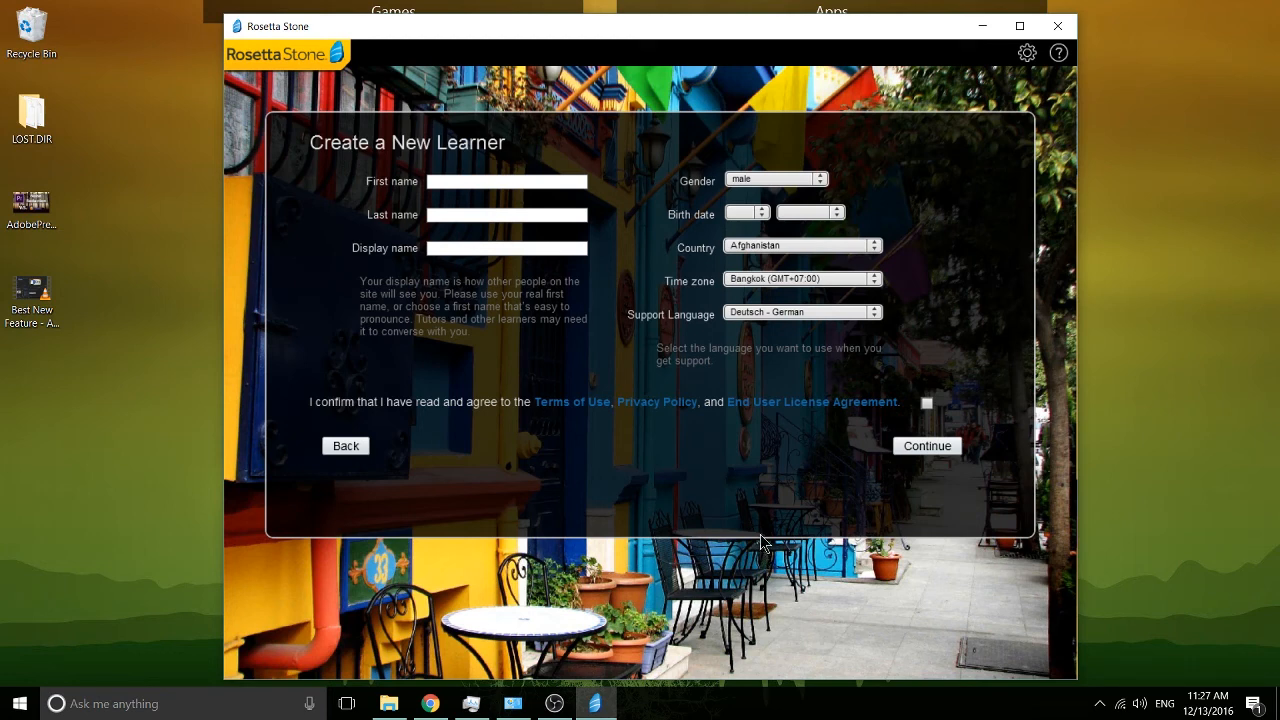
{"action": "mouse_move", "coordinate": [764, 518]}
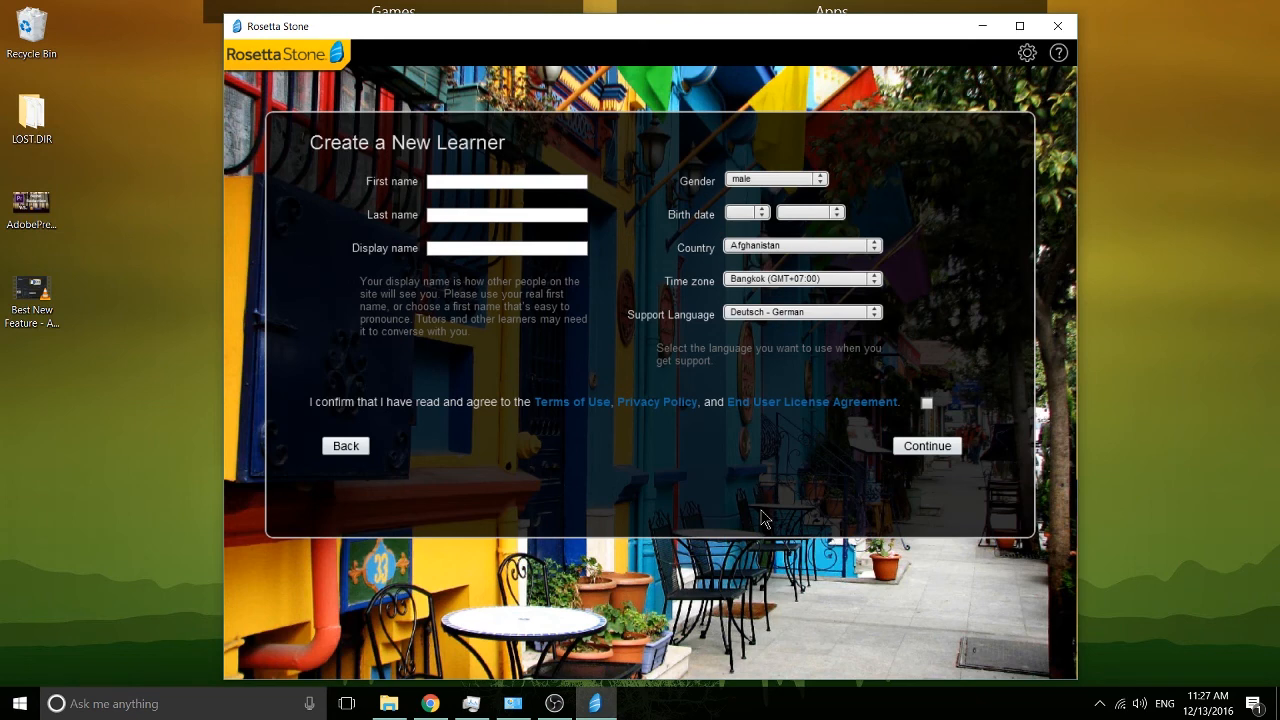
{"action": "mouse_move", "coordinate": [990, 340]}
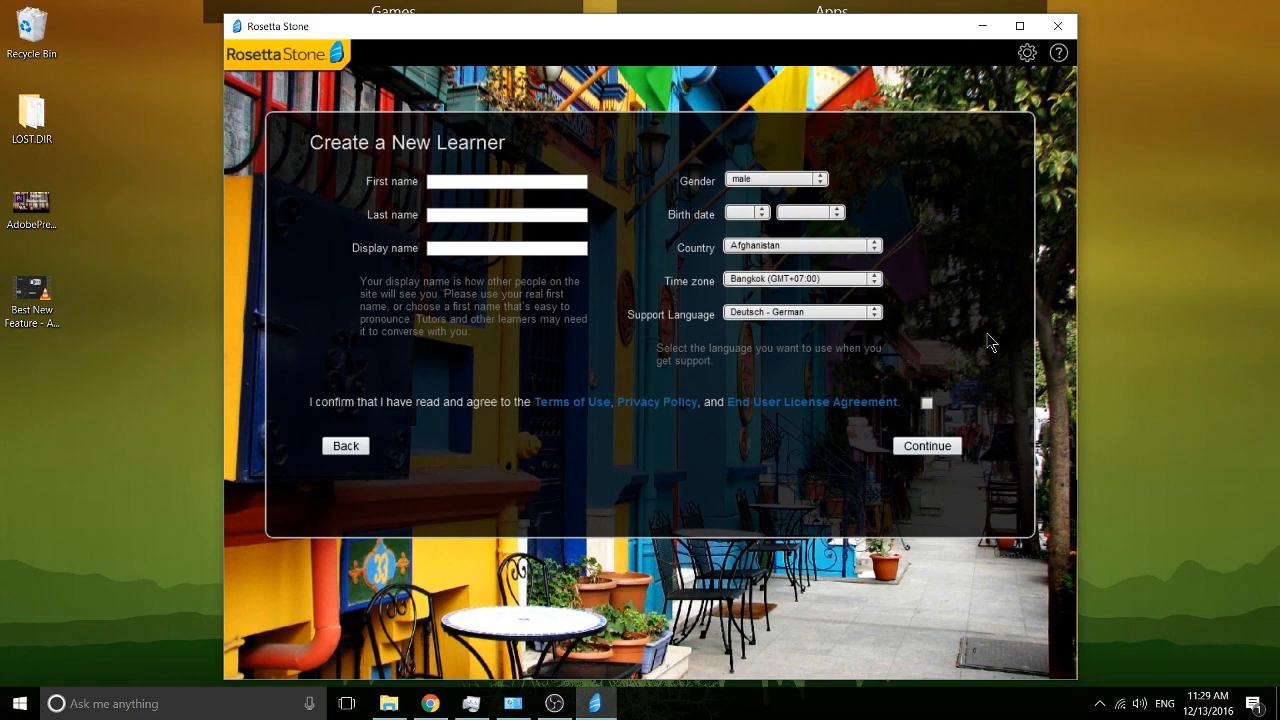